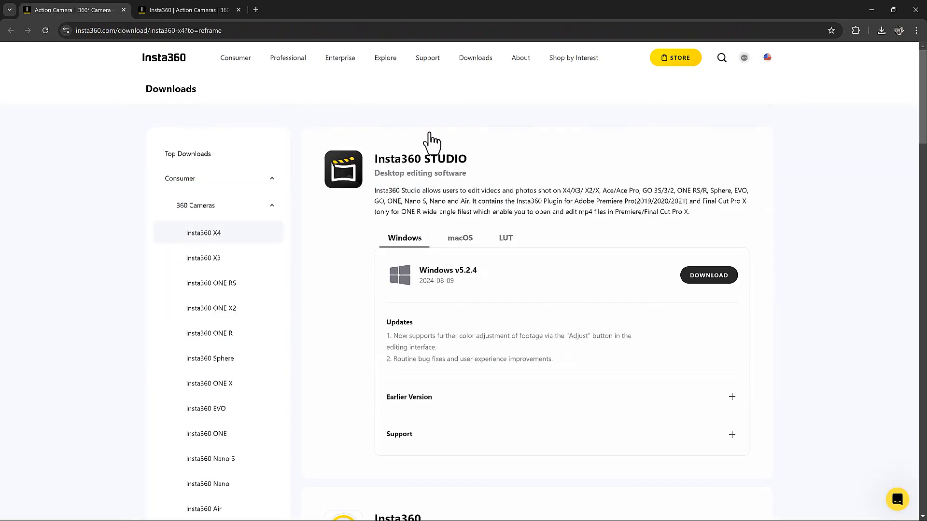
pyautogui.moveTo(389, 175)
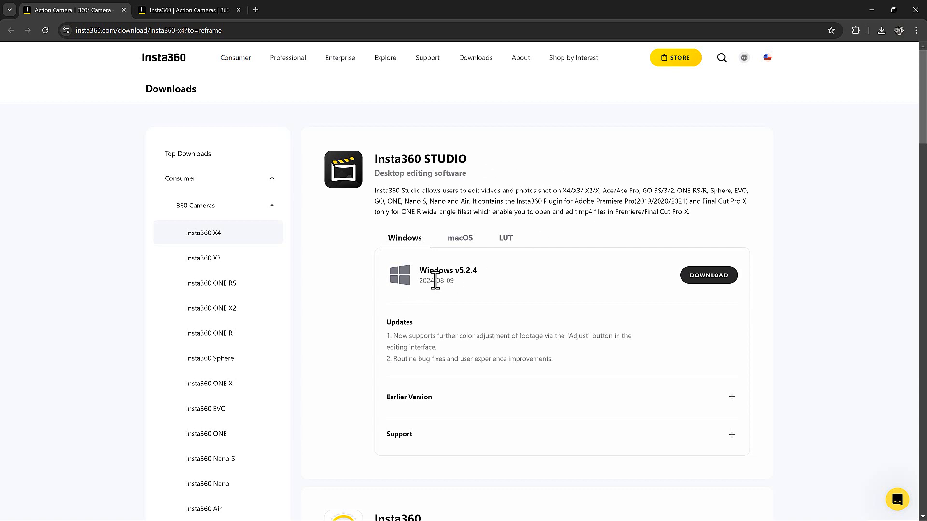
# Accept the 'Import Automatically?' prompt and import every file from the new device.
pyautogui.click(506, 237)
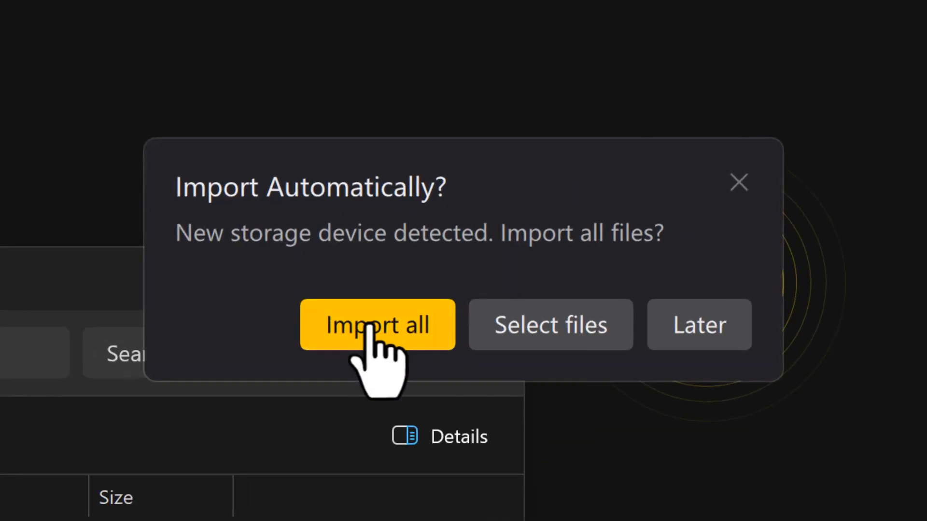
pyautogui.click(377, 324)
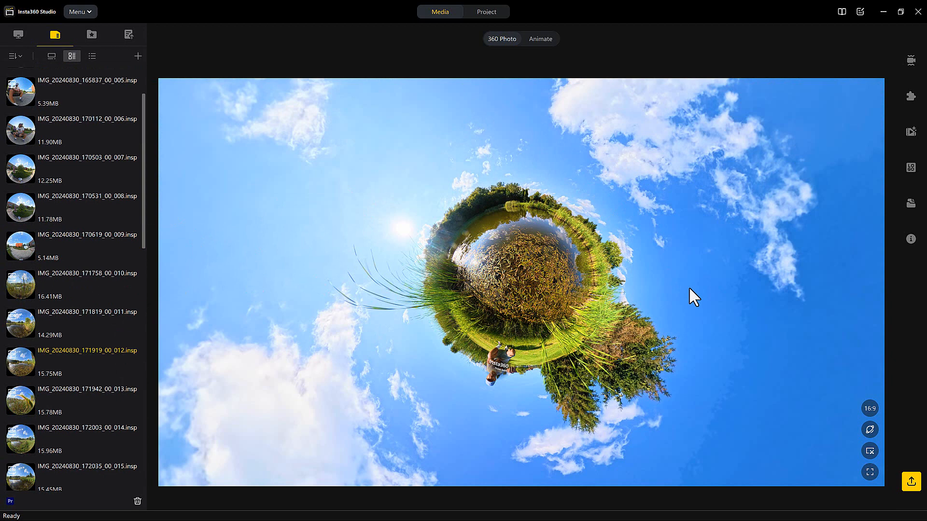
pyautogui.moveTo(633, 375)
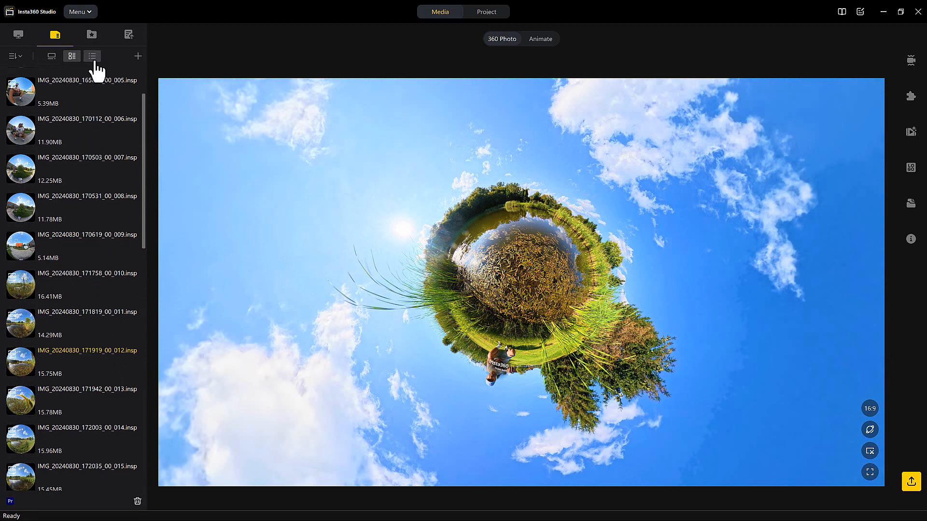
# Switch the library between file list, size thumbnails and large panoramic previews.
pyautogui.click(93, 56)
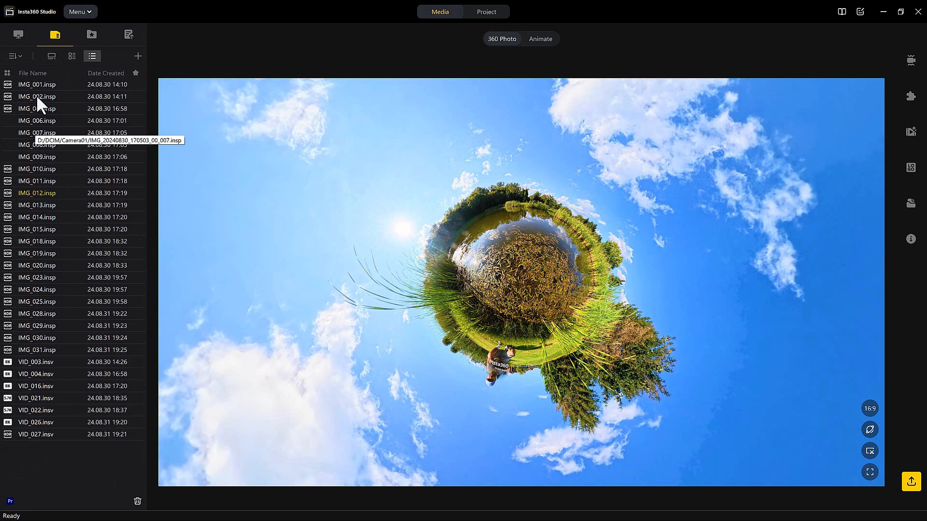
pyautogui.click(71, 56)
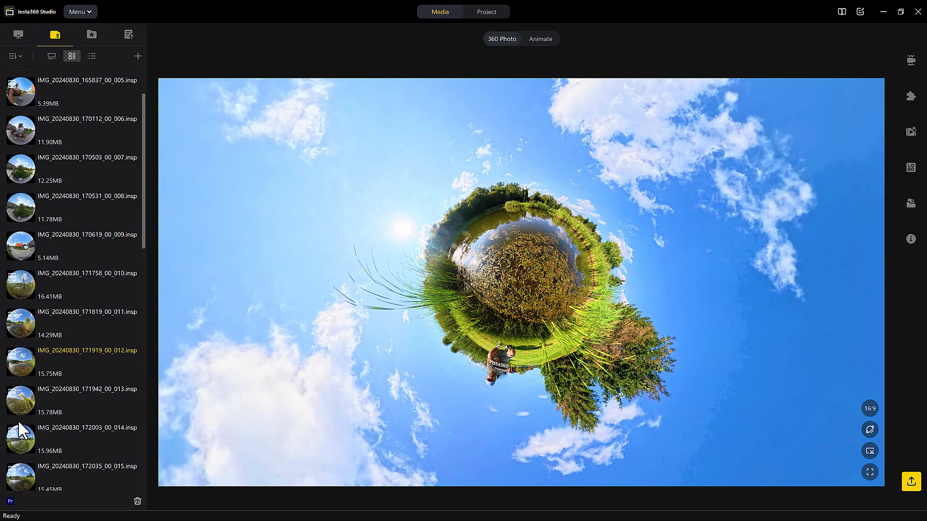
pyautogui.moveTo(21, 266)
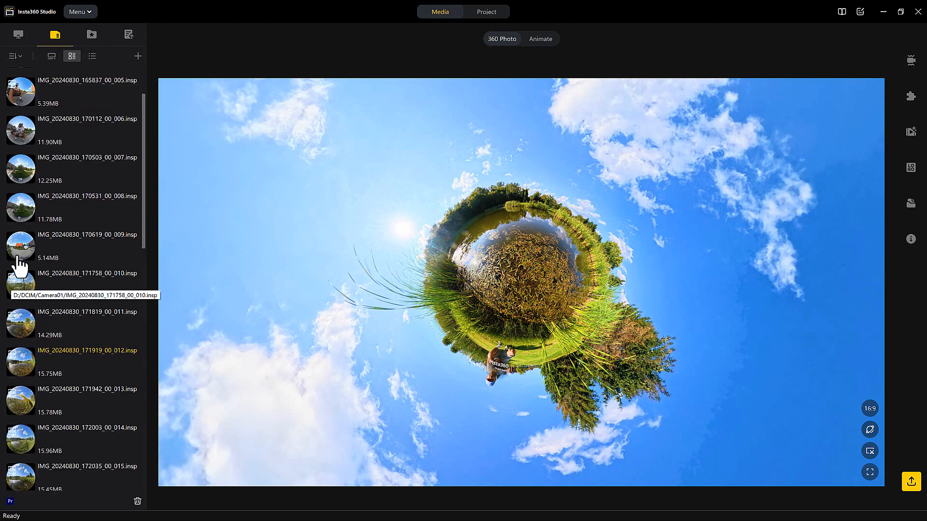
pyautogui.click(51, 56)
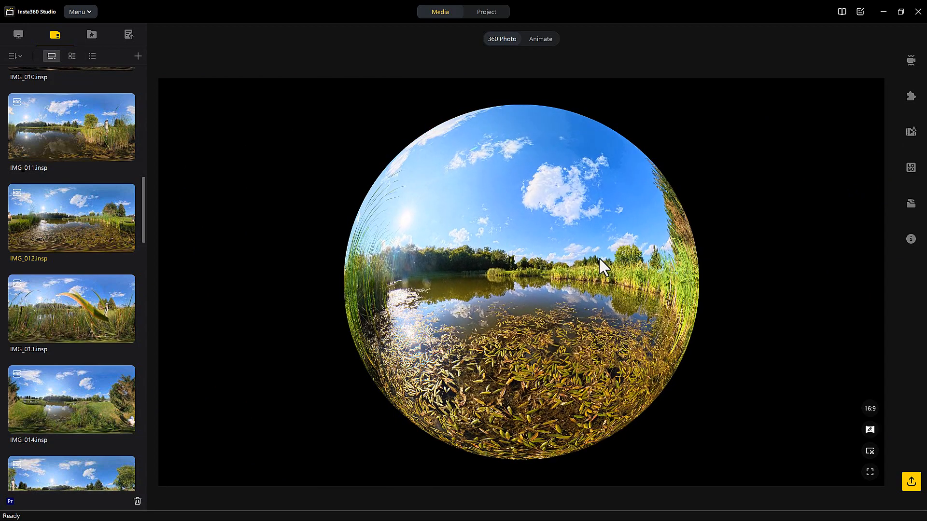
# Drag the crystal-ball preview of IMG_012 to reframe the pond and horizon.
pyautogui.moveTo(602, 266); pyautogui.dragTo(570, 298)
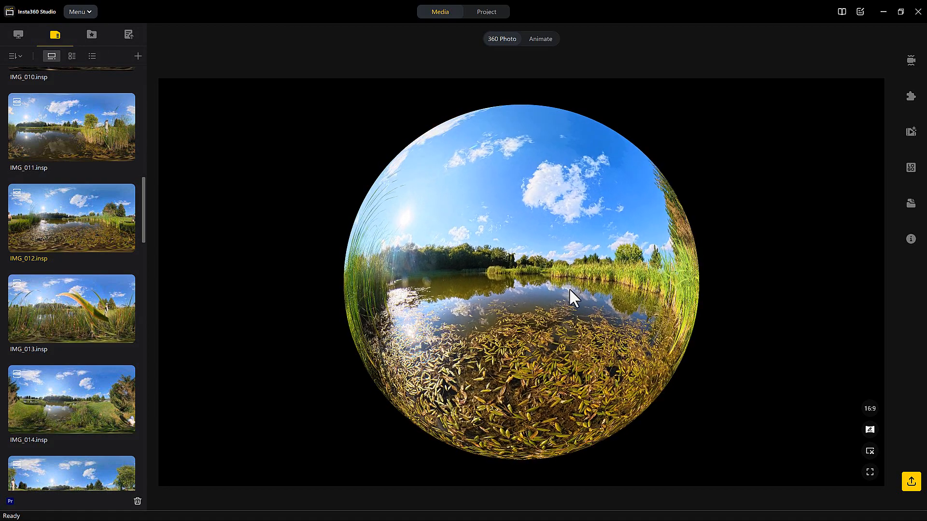
pyautogui.moveTo(570, 298); pyautogui.dragTo(582, 354)
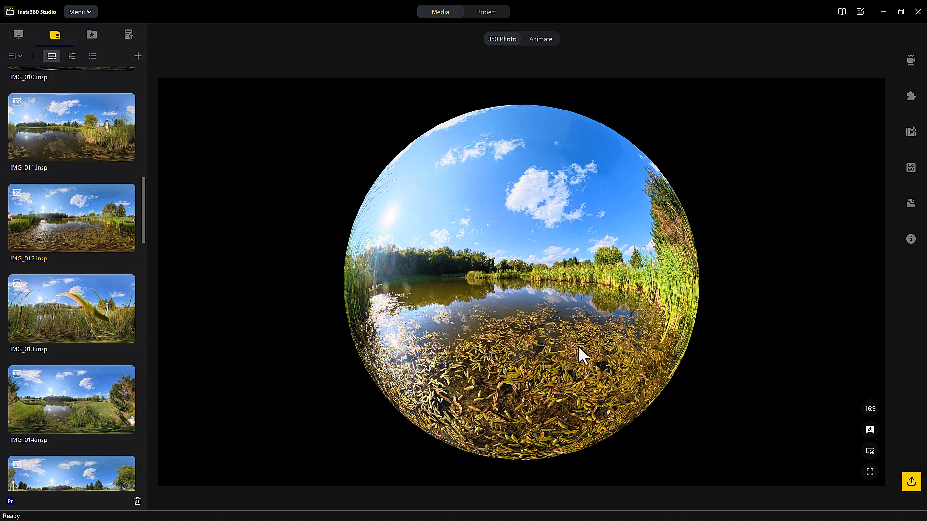
pyautogui.moveTo(558, 321)
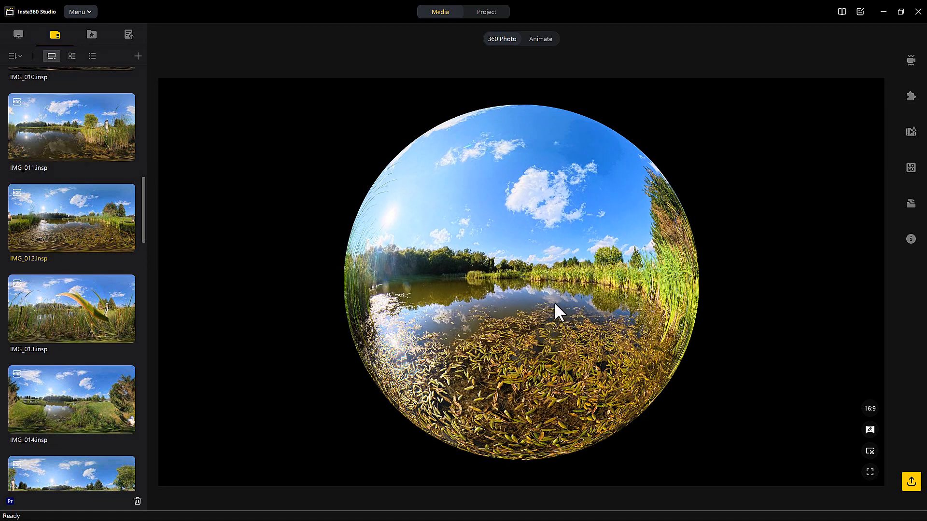
pyautogui.moveTo(559, 312); pyautogui.dragTo(641, 350)
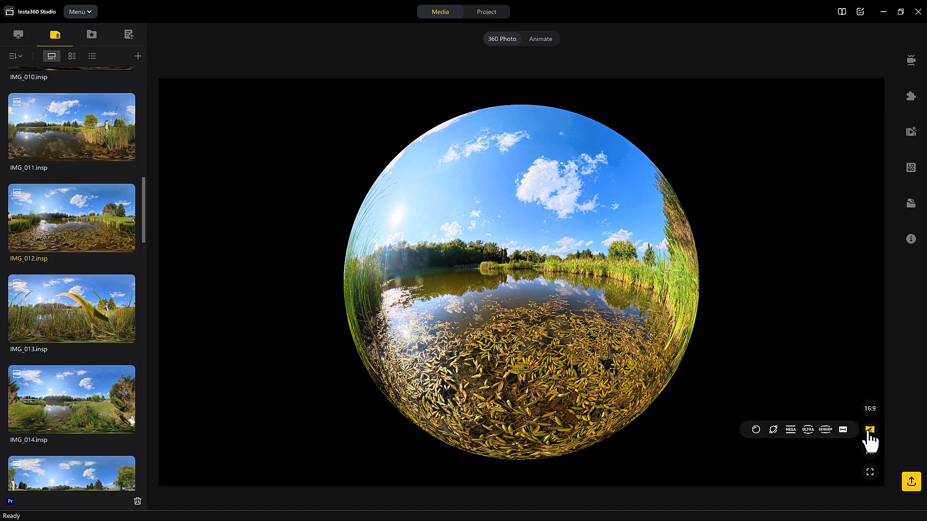
# Change the pond photo's view mode from crystal ball to Tiny Planet.
pyautogui.click(868, 430)
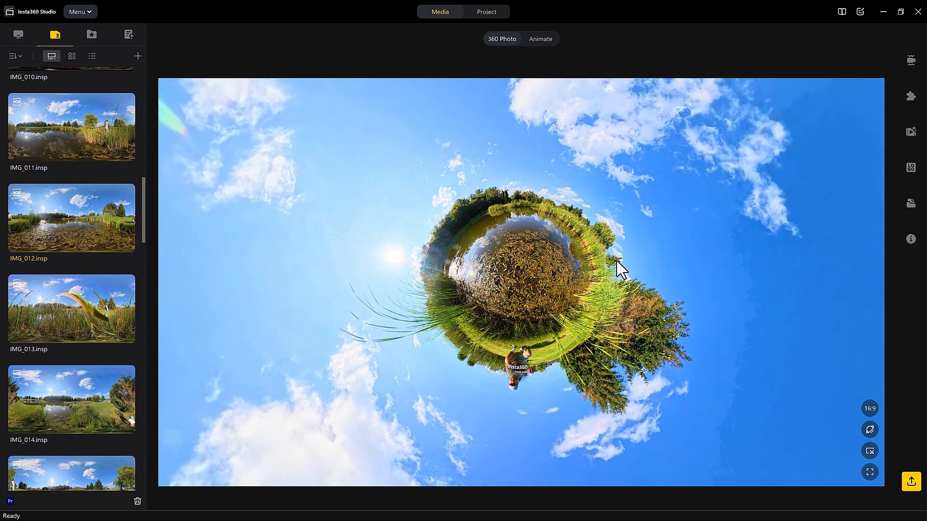
pyautogui.click(869, 430)
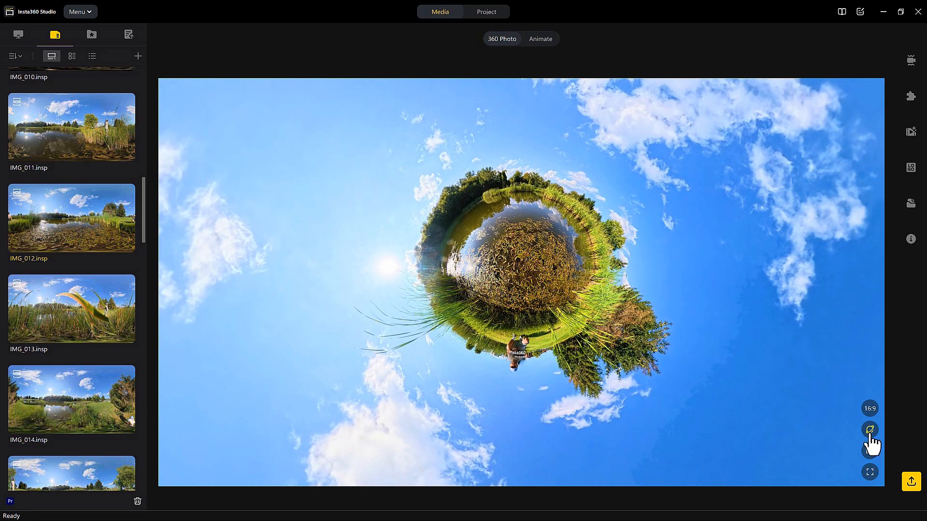
pyautogui.click(868, 430)
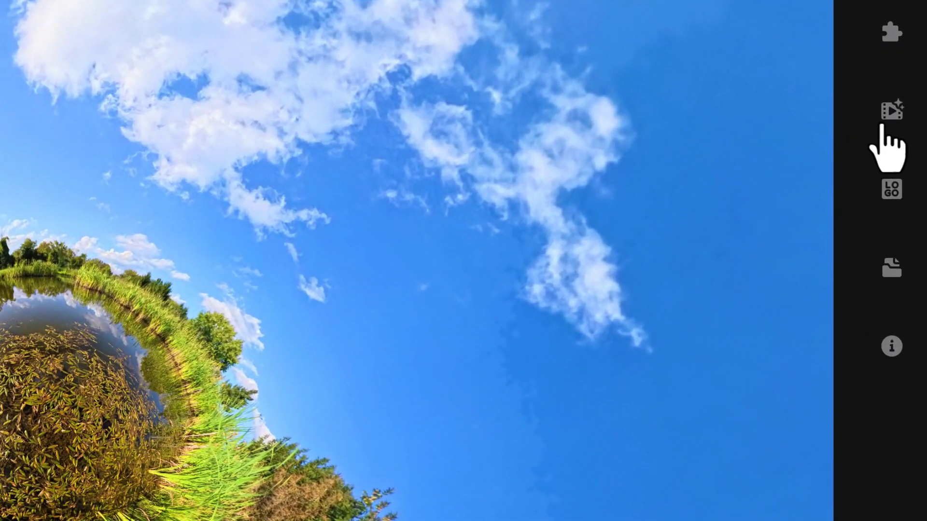
# Show the Media Processing adjustments and reset Contrast back to 0.
pyautogui.click(892, 109)
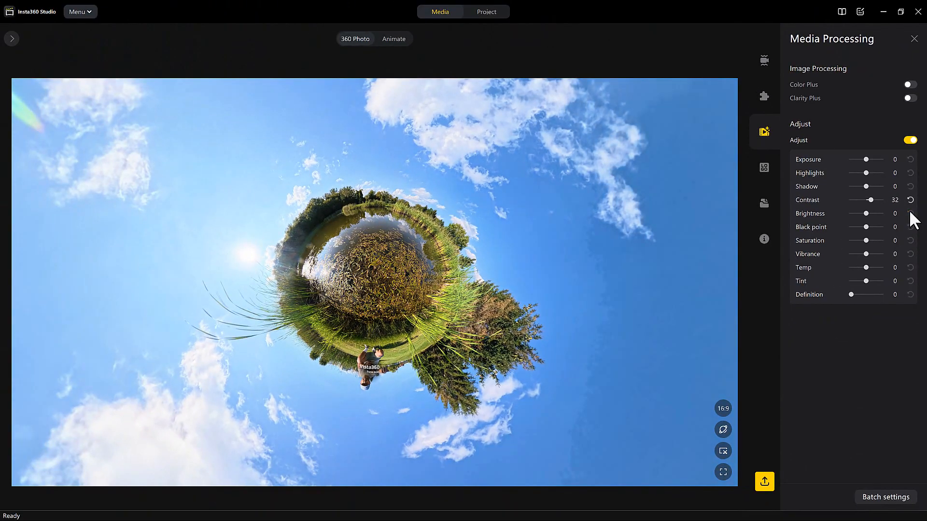
pyautogui.click(912, 200)
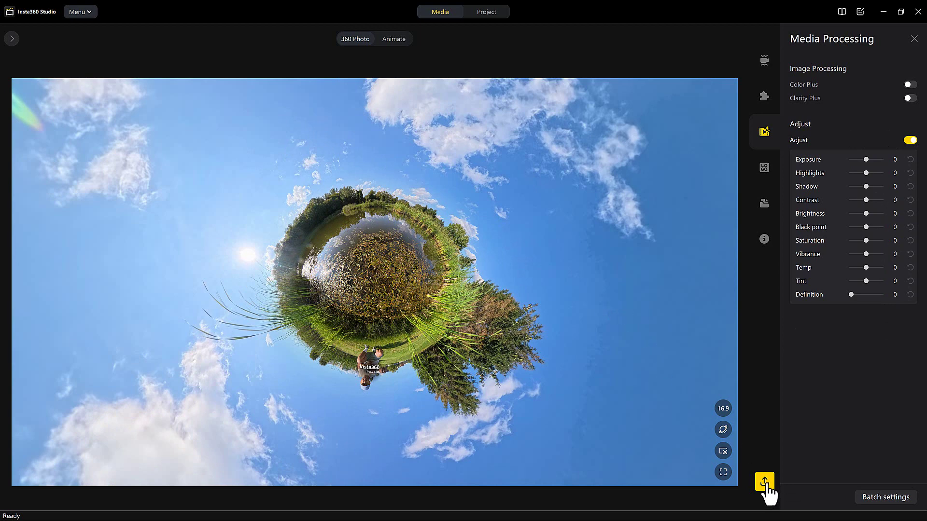
# Bring up Photo Export Settings and choose Export 360 photo at 11904×5952.
pyautogui.click(763, 483)
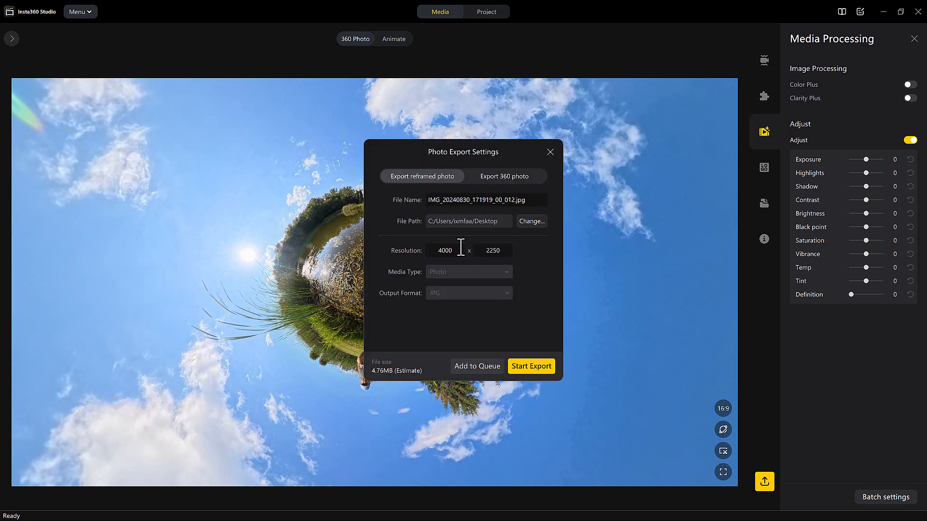
pyautogui.moveTo(510, 176)
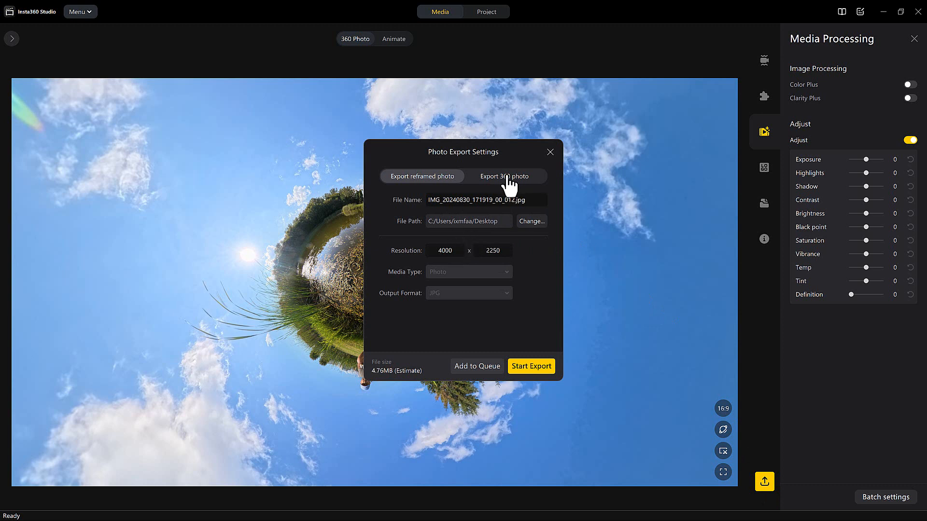
pyautogui.click(504, 176)
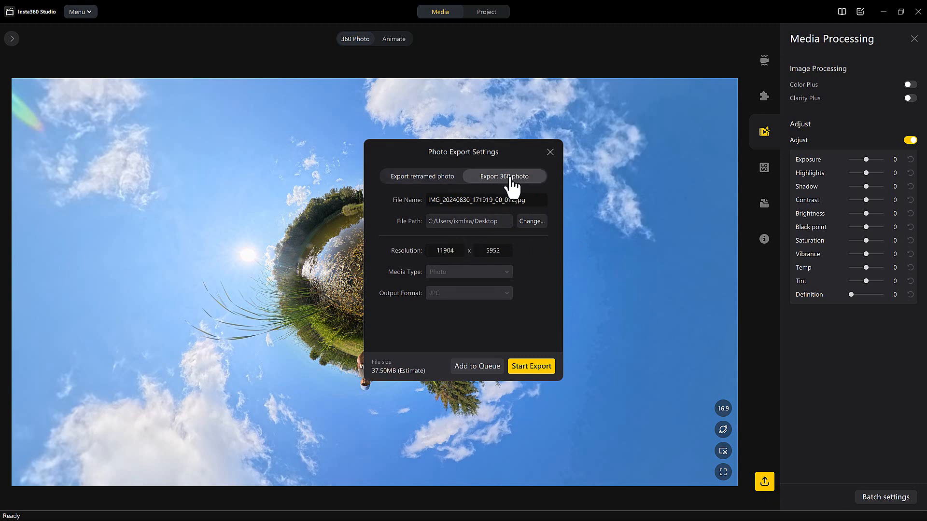